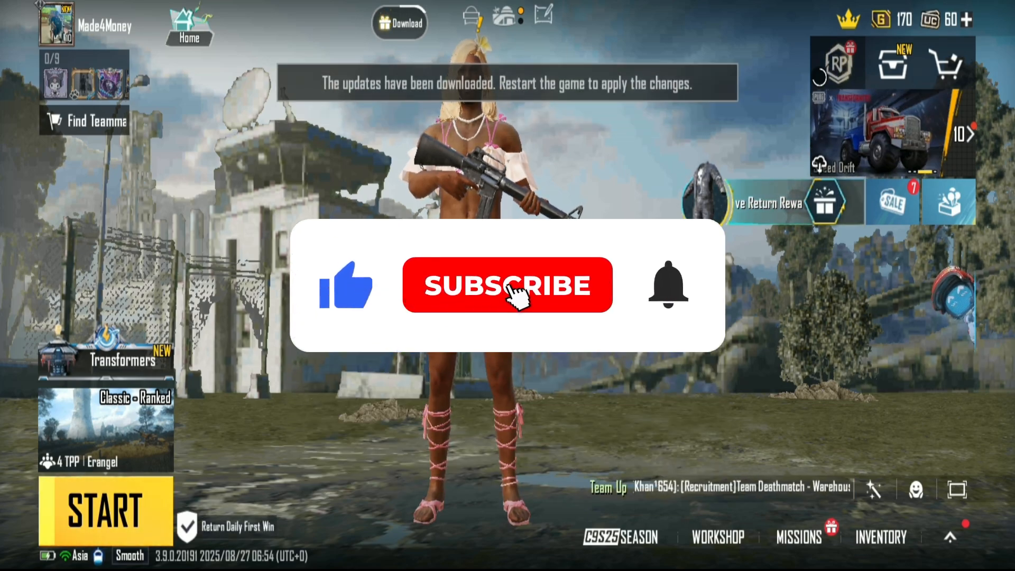
# Open Settings from the lobby's bottom-right extra options menu.
pyautogui.click(507, 285)
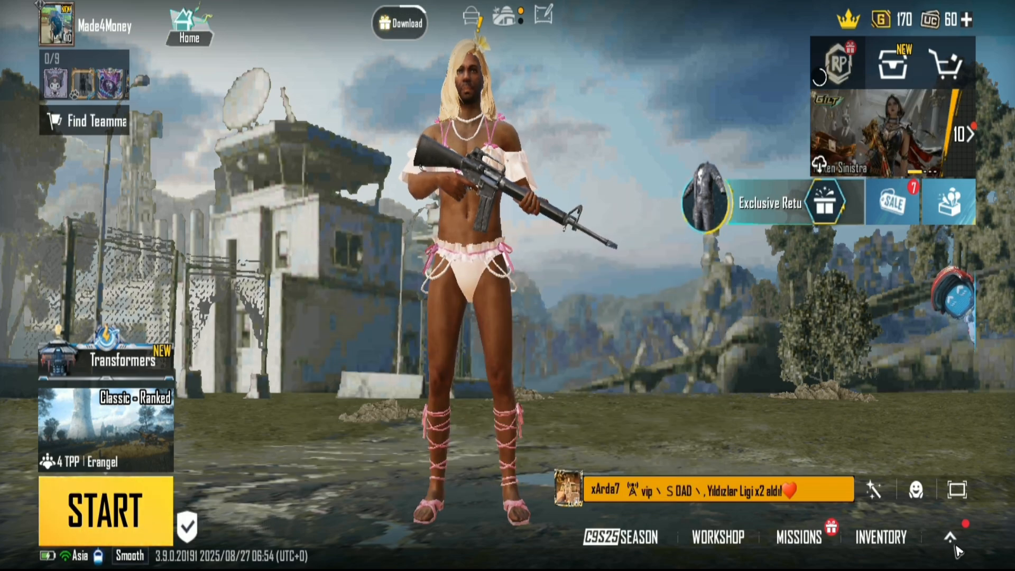
pyautogui.click(949, 537)
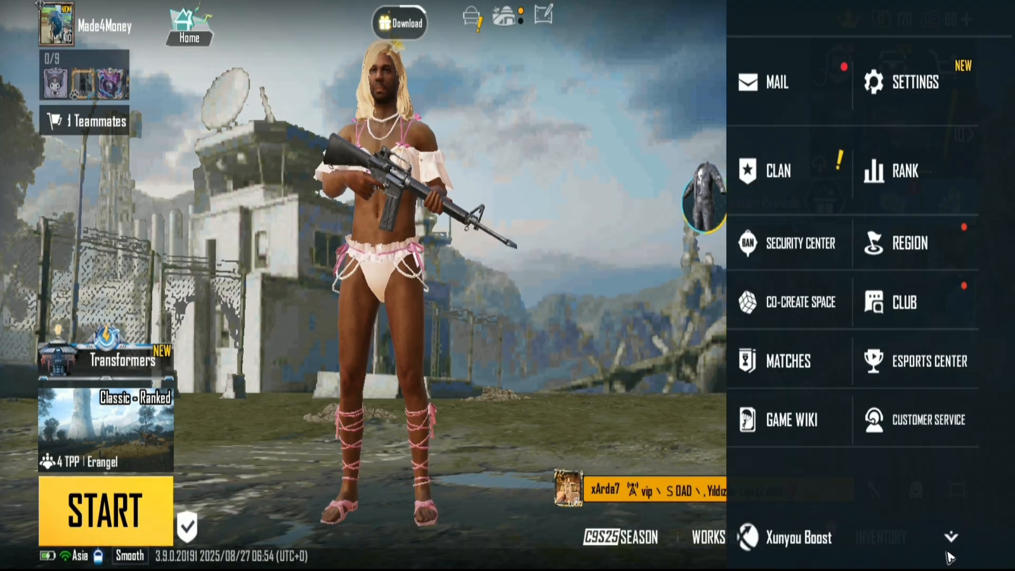
pyautogui.click(914, 82)
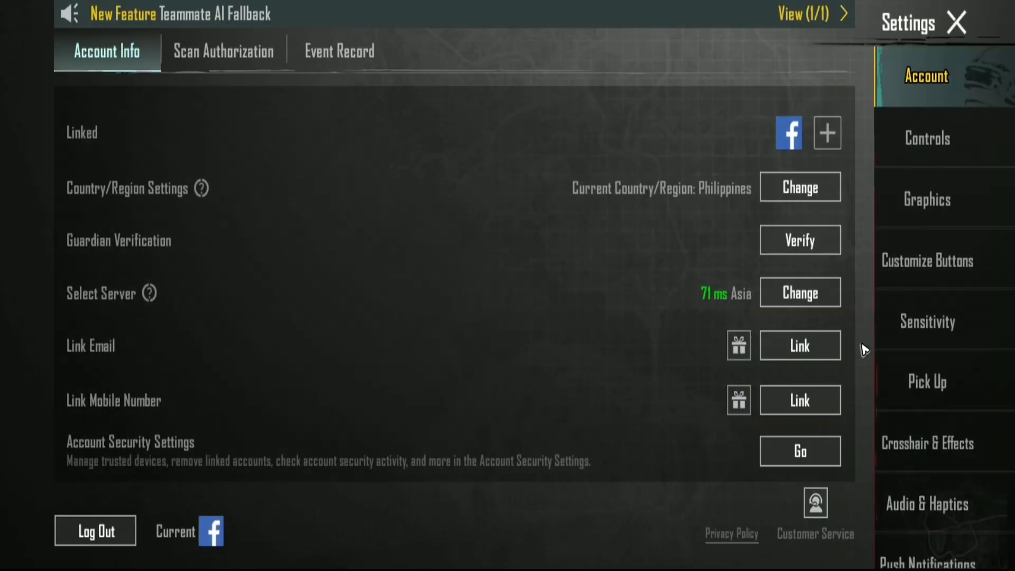
pyautogui.moveTo(870, 138)
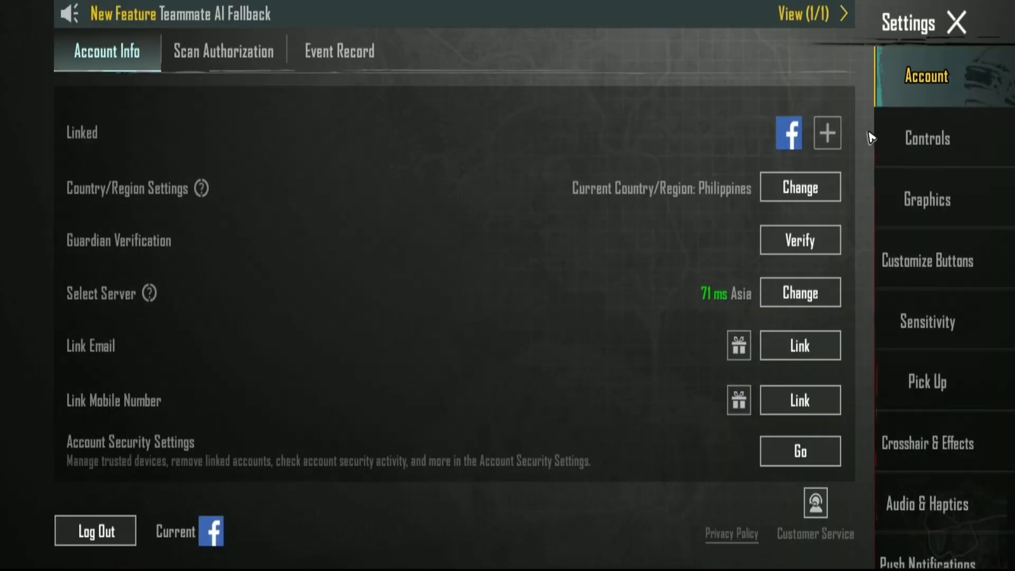
pyautogui.moveTo(942, 508)
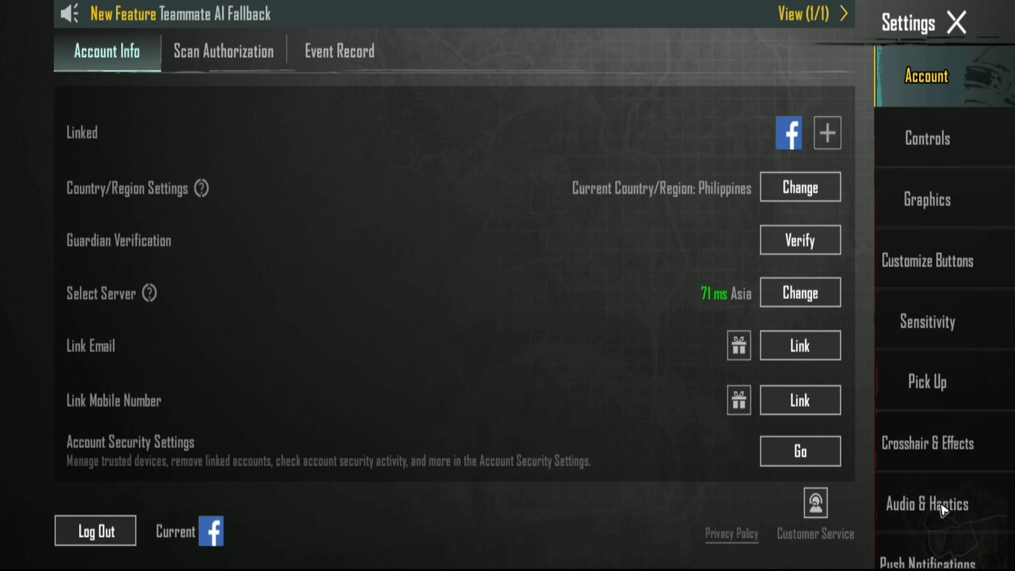
# Open the Audio tab under Audio & Haptics and scroll through SFX Quality and Volume Controls.
pyautogui.click(927, 503)
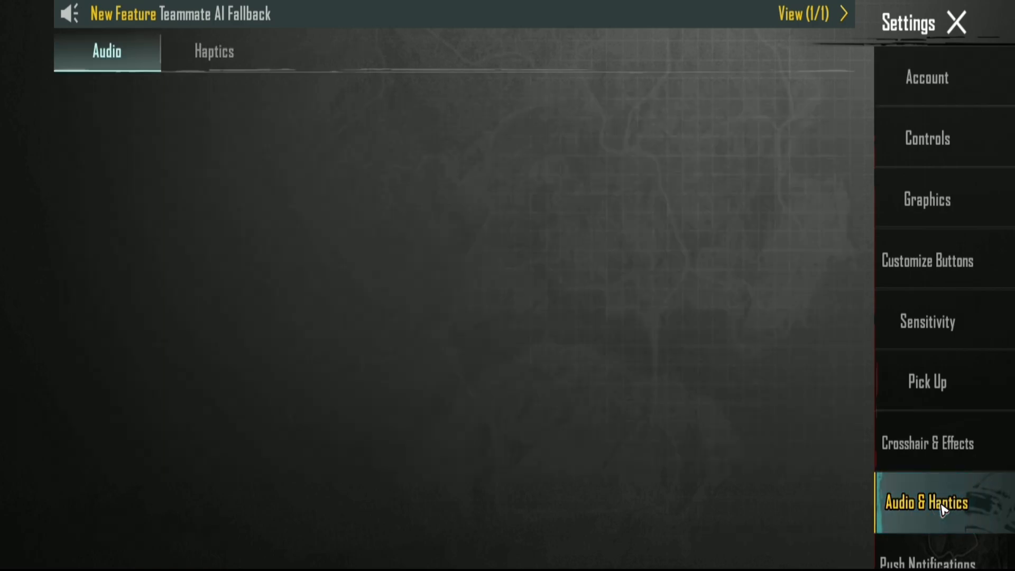
pyautogui.click(926, 503)
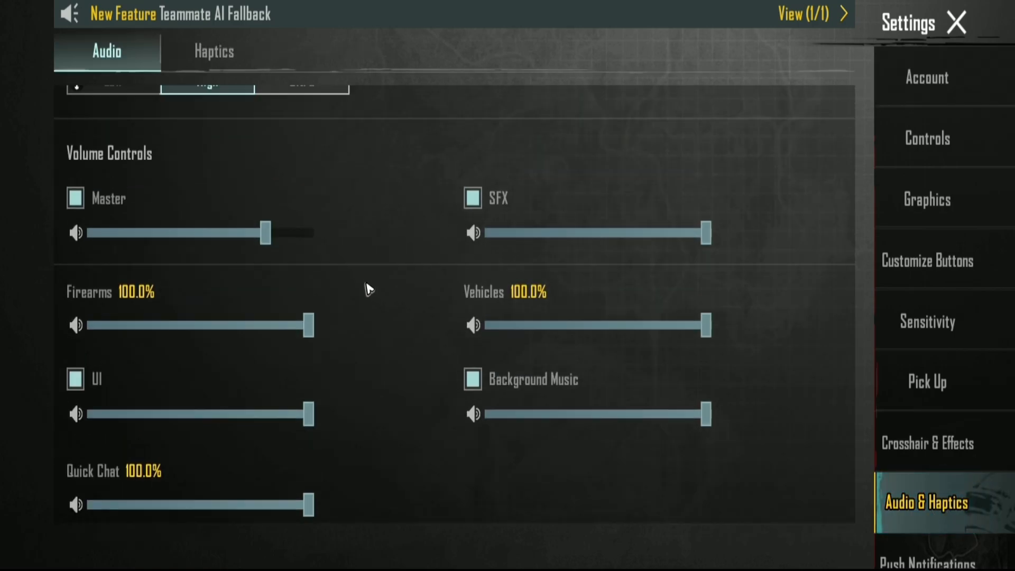
pyautogui.scroll(-3)
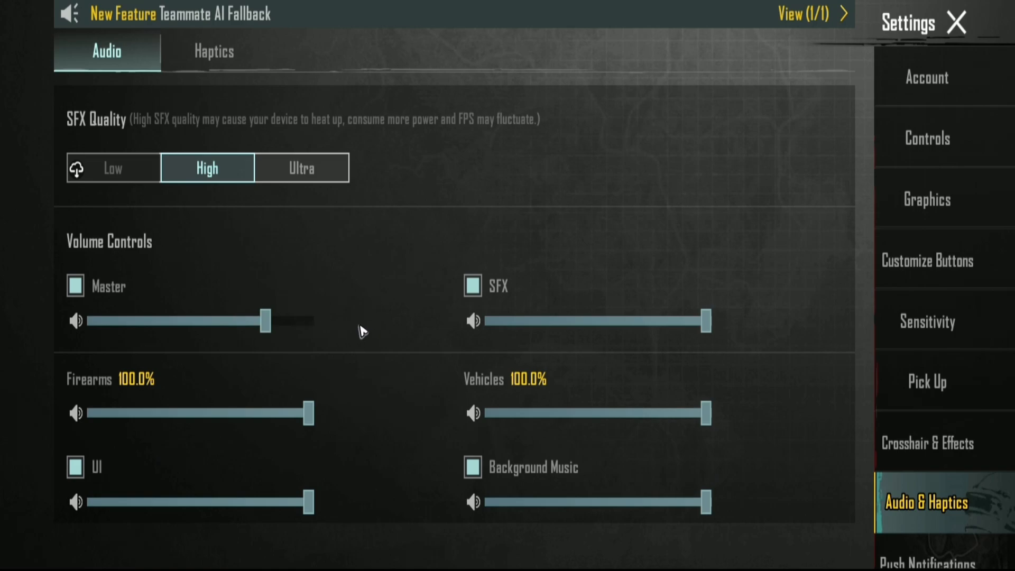
pyautogui.moveTo(112, 170)
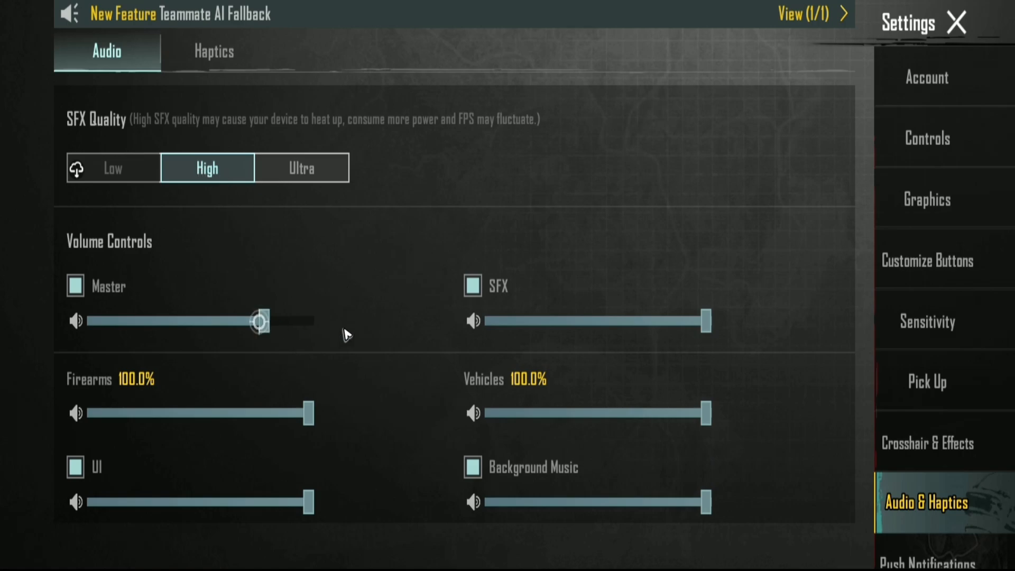
pyautogui.scroll(-3)
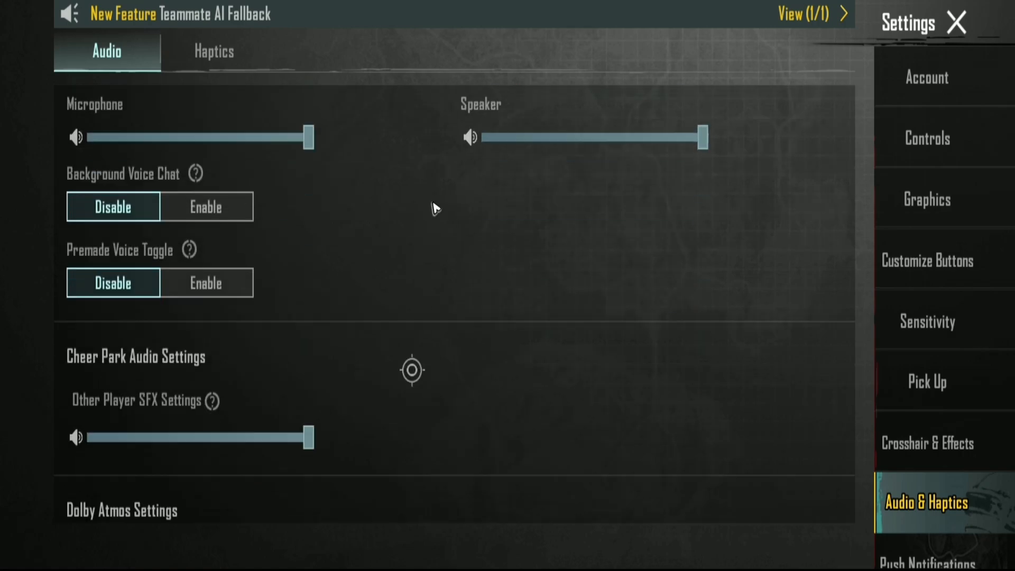